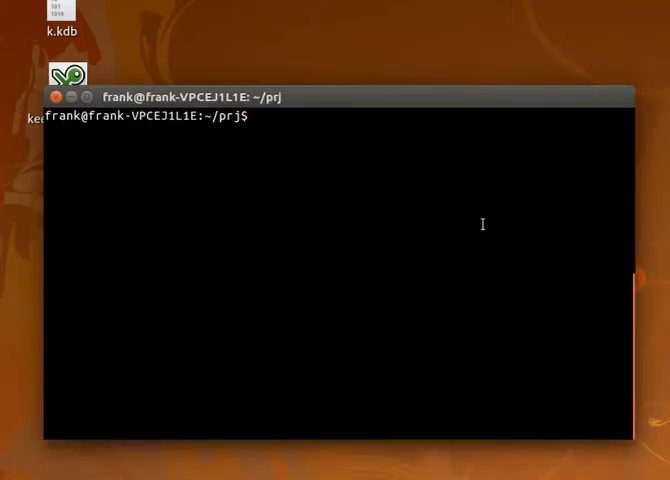
# Launch Emacs on employees.py from the terminal in the prj folder
pyautogui.click(250, 118)
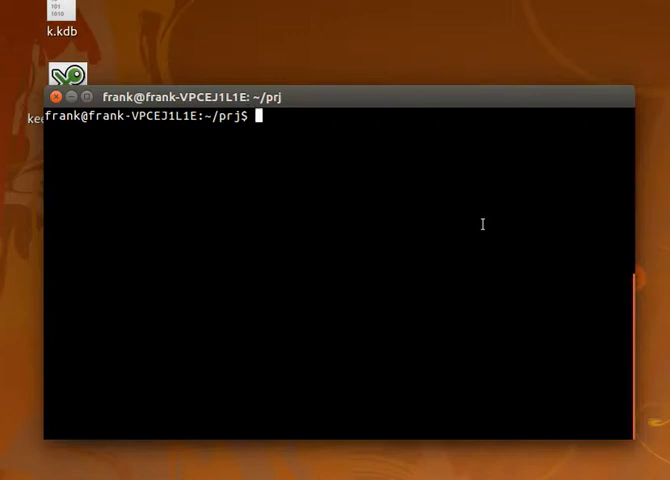
pyautogui.write('emacs')
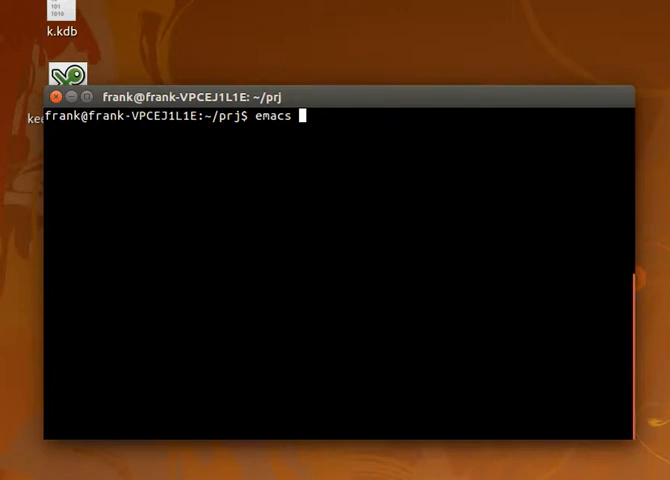
pyautogui.write('employees')
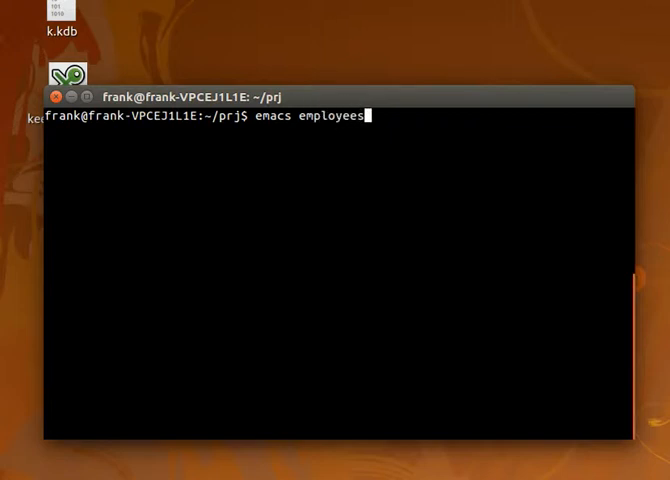
pyautogui.press('Return')
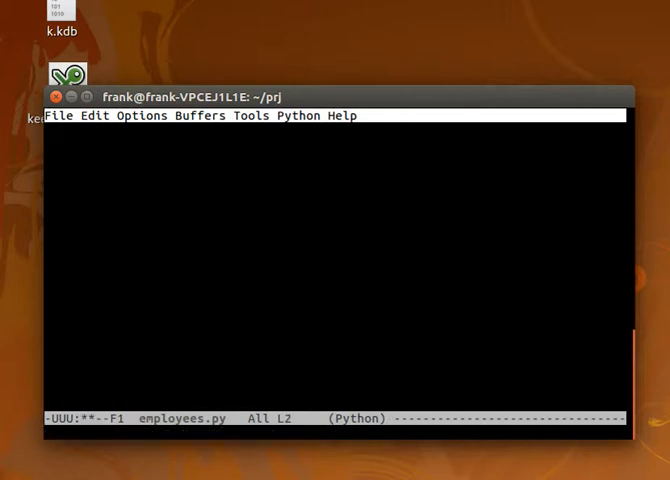
# Type fobj = open('employees.csv', 'w') to open the CSV for writing
pyautogui.write('fobj =')
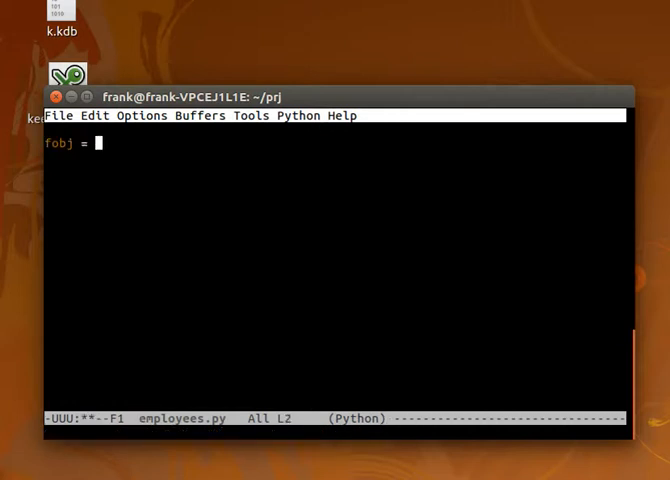
pyautogui.write('open(')
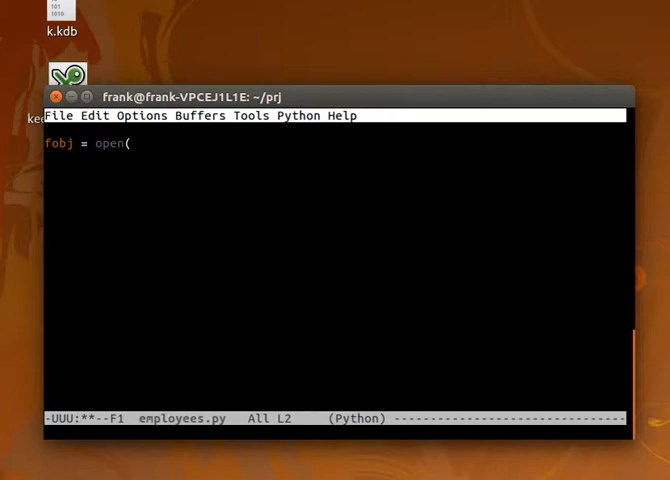
pyautogui.write("'employees.c")
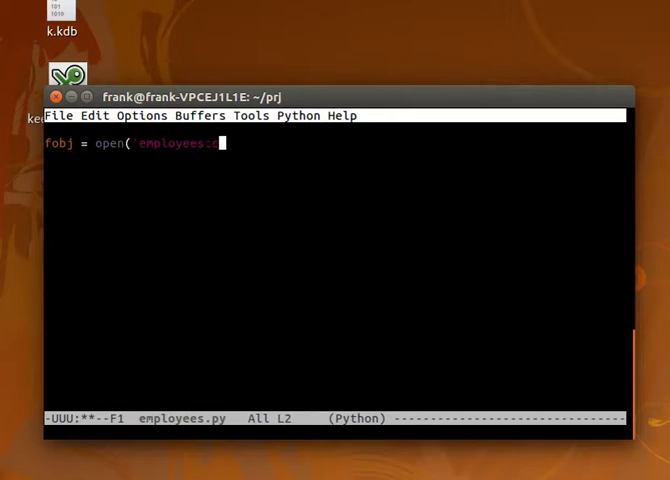
pyautogui.write('csv')
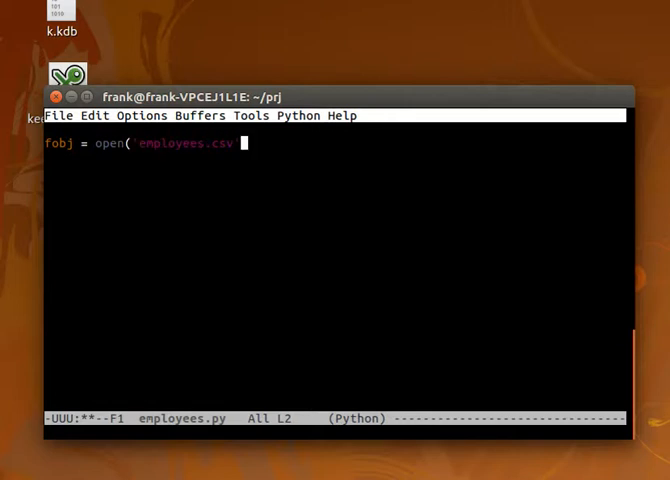
pyautogui.write(", 'w )")
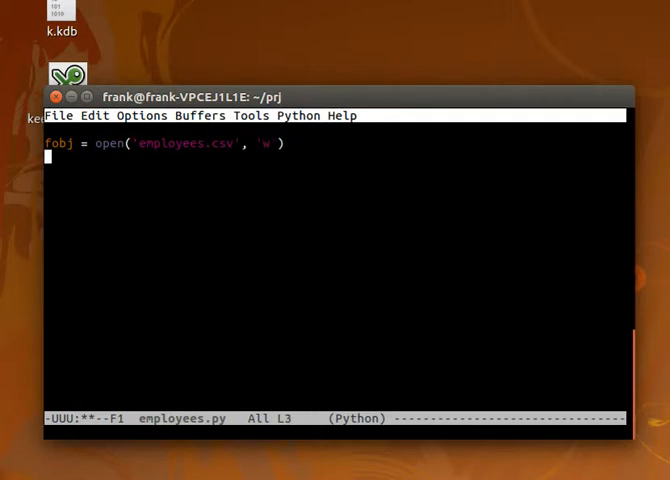
# Write the Firstname, Lastname, Salary header line, then add fobj.close()
pyautogui.write('fobj.write')
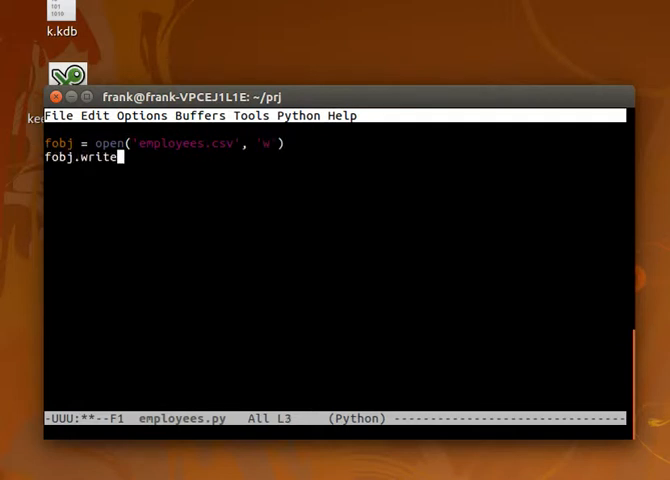
pyautogui.write('(')
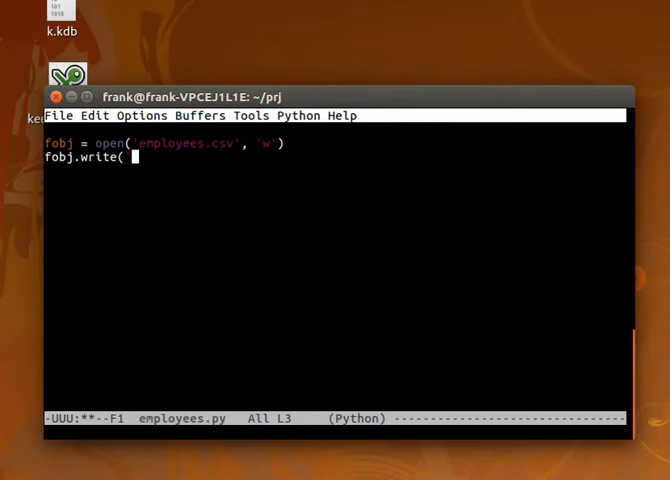
pyautogui.write("'Firstna")
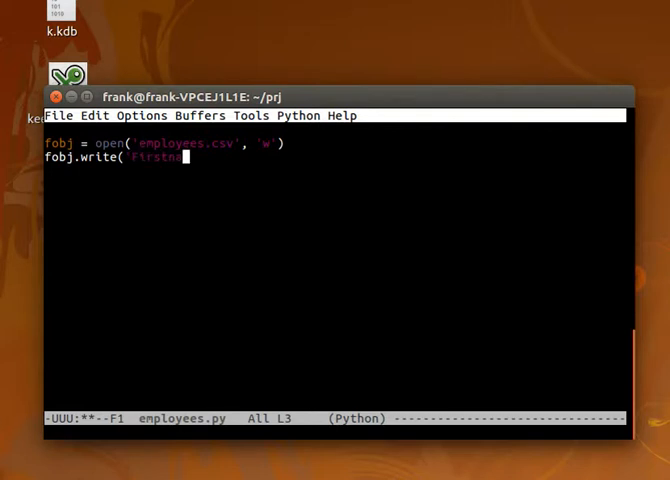
pyautogui.write(', Lastname, Salary.\\n')
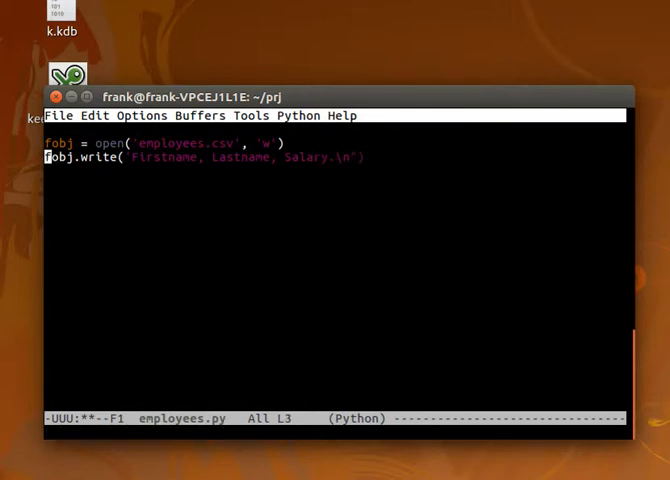
pyautogui.press('Return')
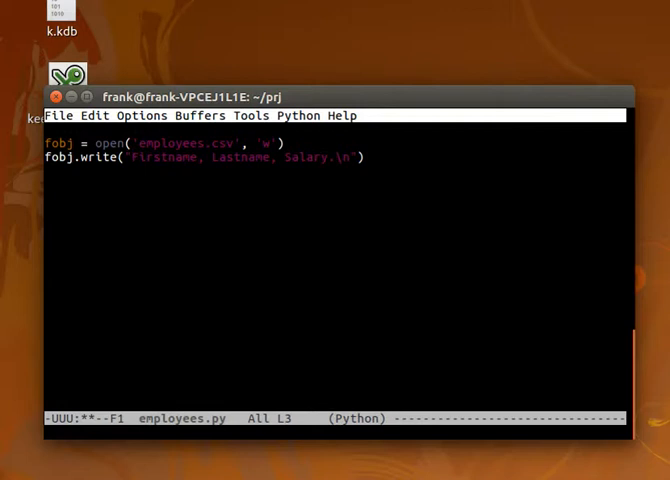
pyautogui.press('Return')
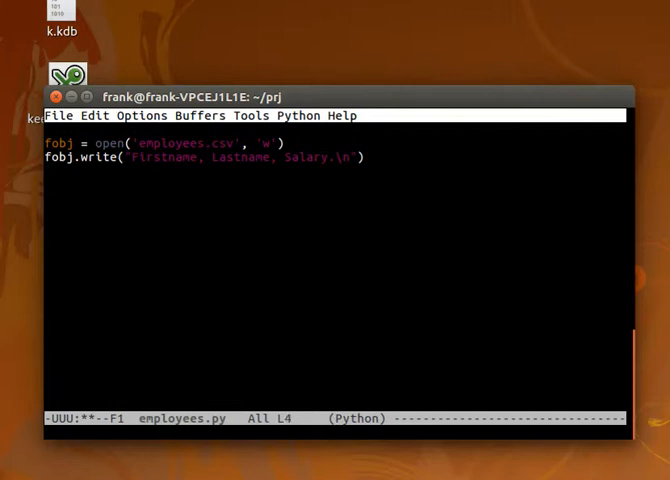
pyautogui.write('fobj.')
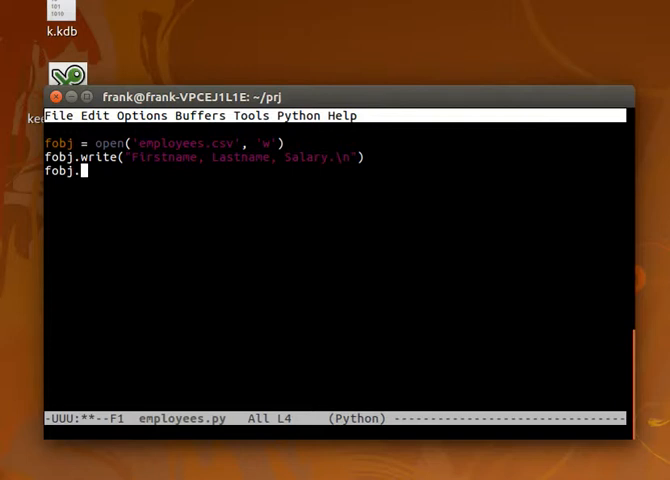
pyautogui.write('close()')
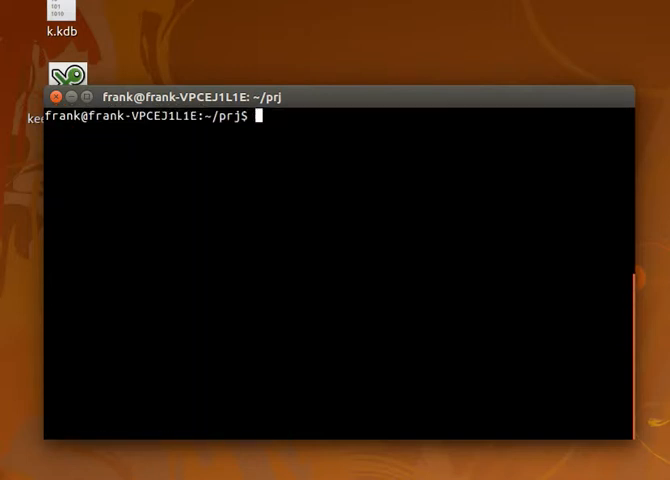
# Run python employees.py in the terminal
pyautogui.write('python employees.py')
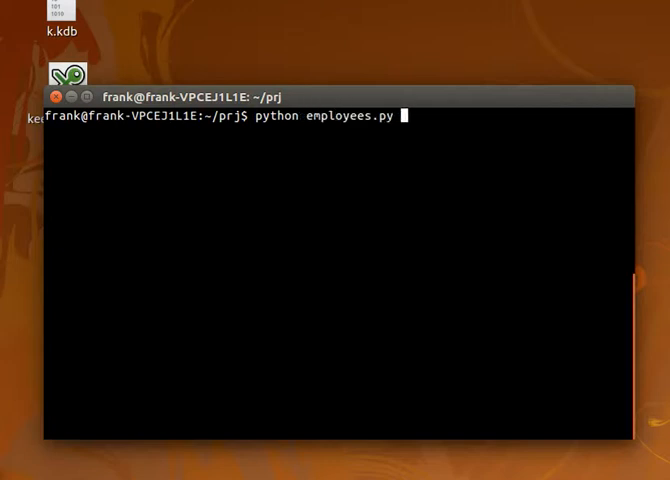
pyautogui.press('Return')
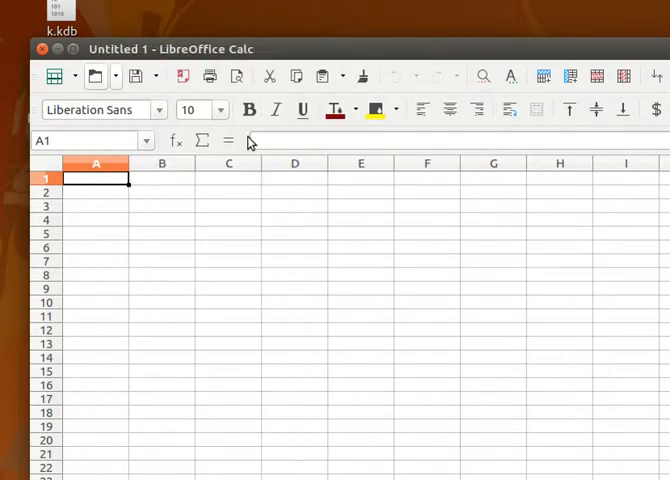
# Open employees.csv in Calc, then reopen employees.py in Emacs with 'emacs employees.py'
pyautogui.click(94, 76)
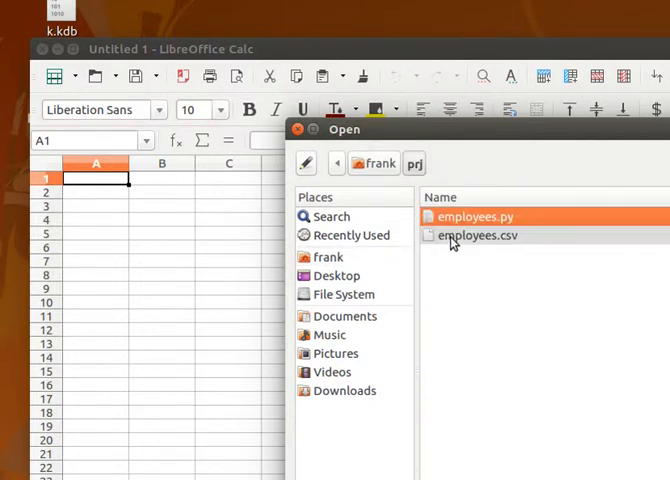
pyautogui.click(476, 235)
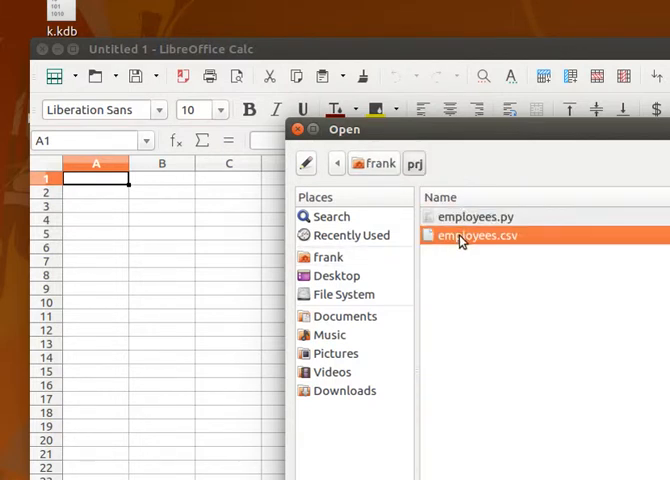
pyautogui.doubleClick(478, 235)
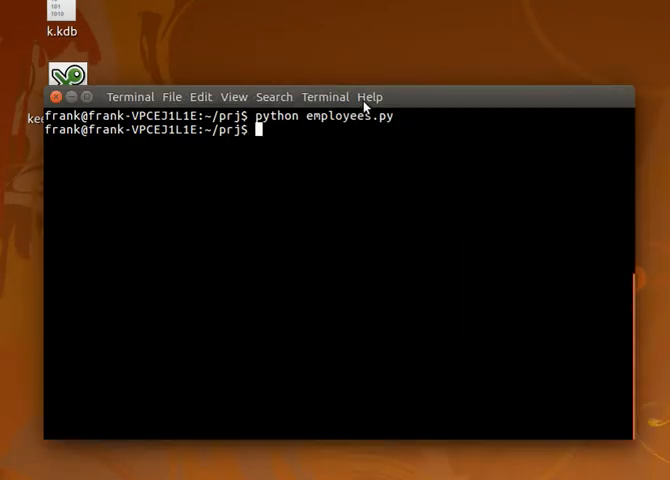
pyautogui.write('emacs employees.py')
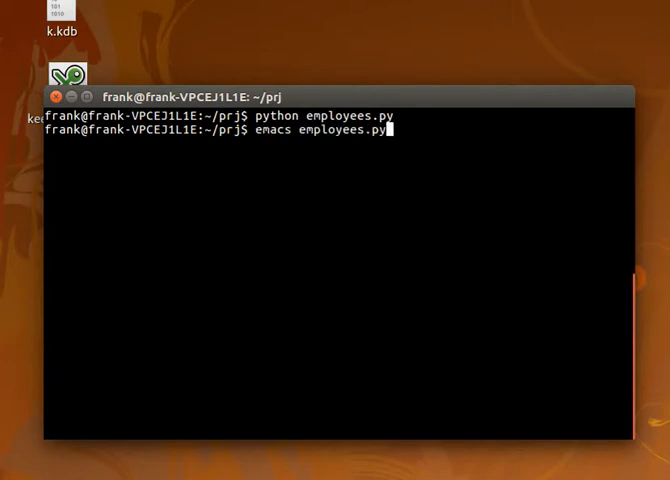
pyautogui.press('Return')
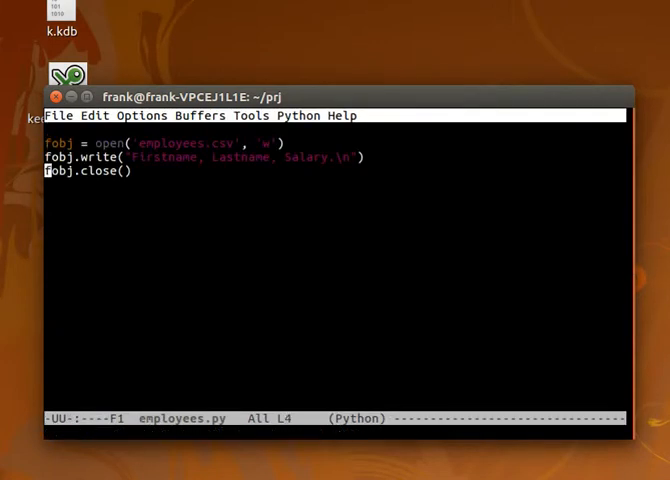
# Type the employees list with tuples (Bill, Gates, 2), (Bruce, Lee, 32), (Steve, Ballmer, 34)
pyautogui.press('Return')
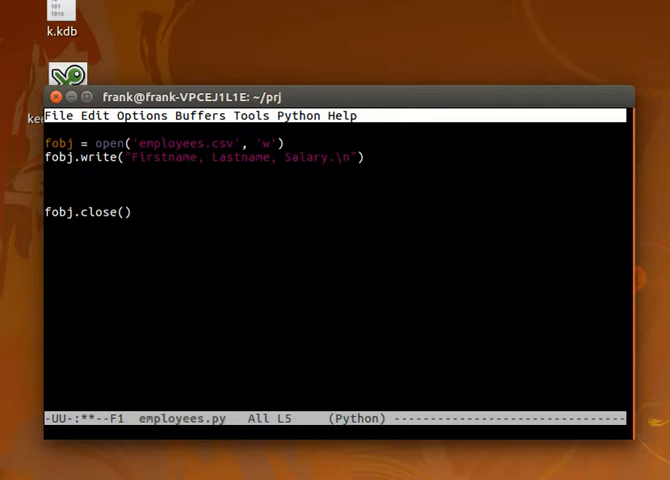
pyautogui.write('employees [')
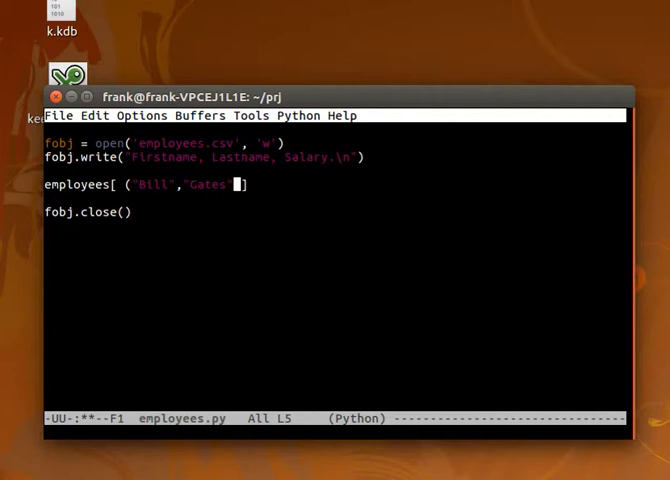
pyautogui.write(',2), "')
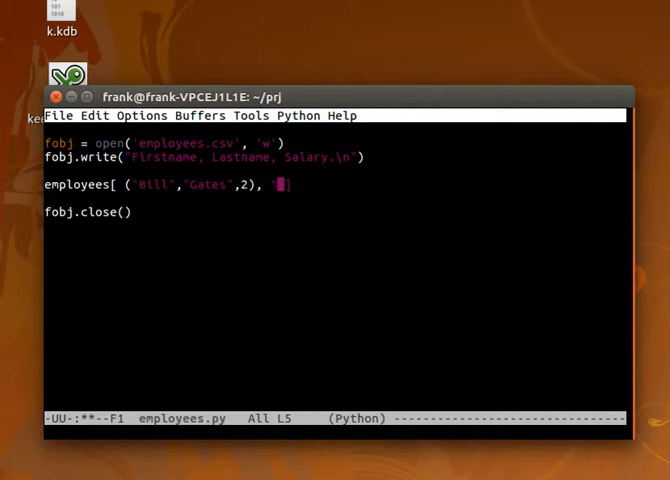
pyautogui.write('(Bruce')
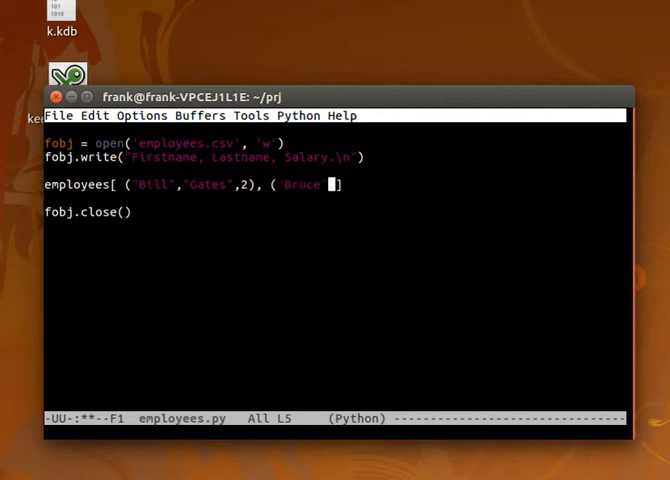
pyautogui.write(',"lee')
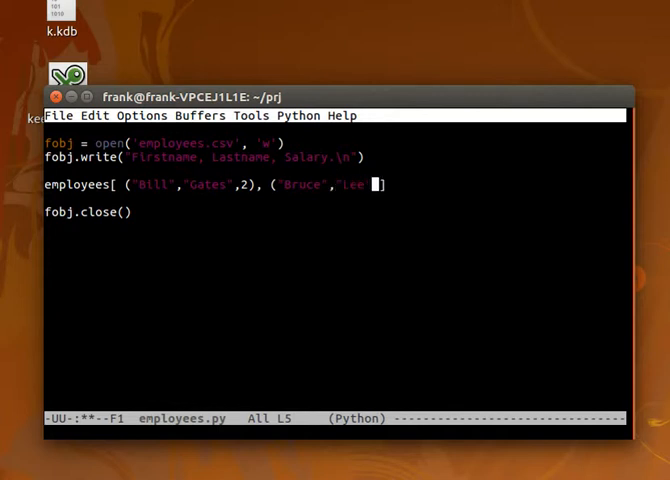
pyautogui.write(',32),')
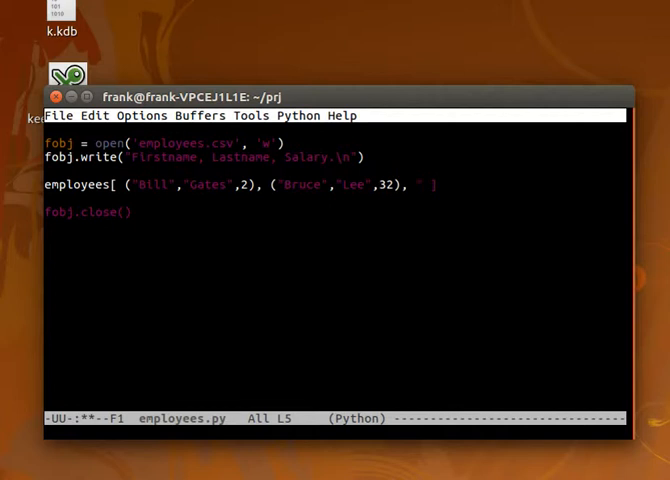
pyautogui.write('St')
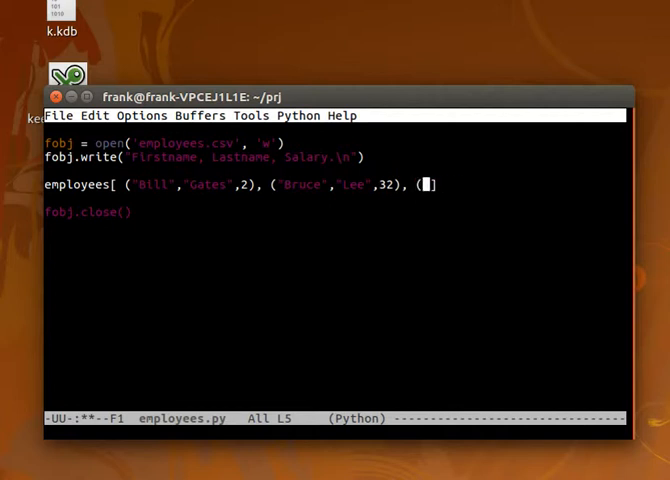
pyautogui.write('"Steve","Ballmer"')
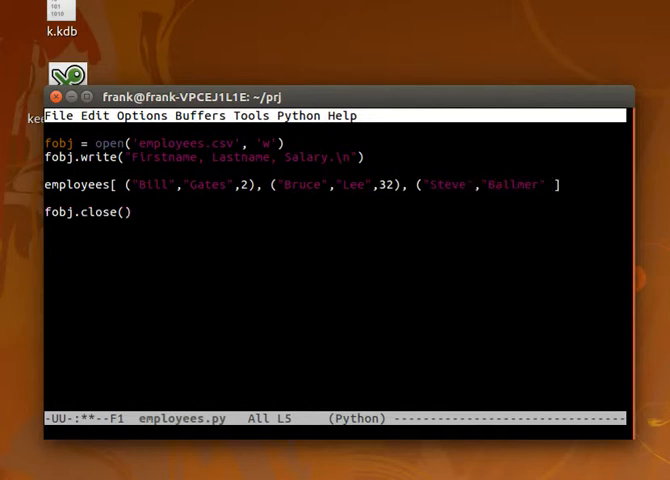
pyautogui.write(',34)')
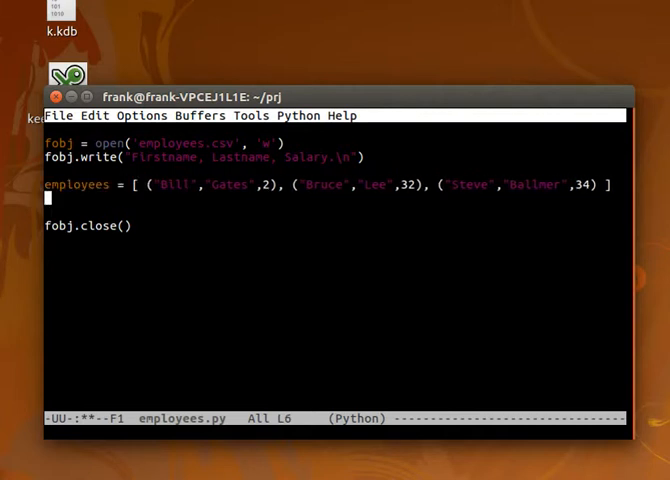
# Add 'for employee in employees:' assigning first, last and age = str(employee[2])
pyautogui.write('for employee in')
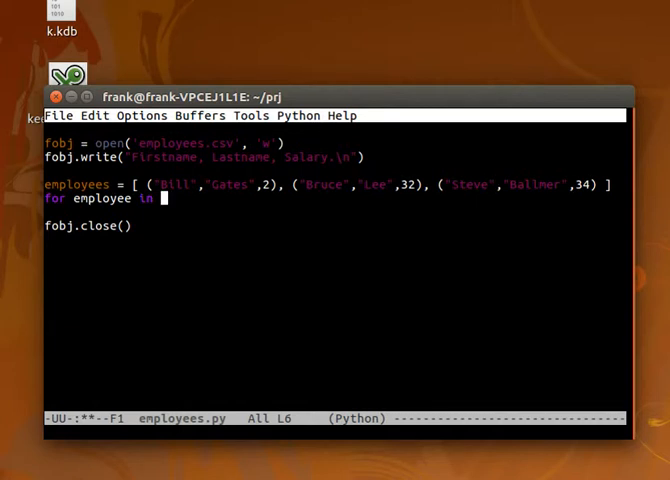
pyautogui.write('employees:')
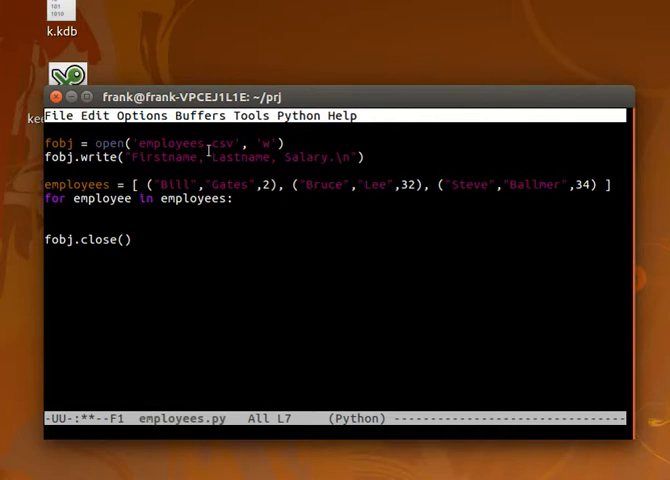
pyautogui.doubleClick(320, 185)
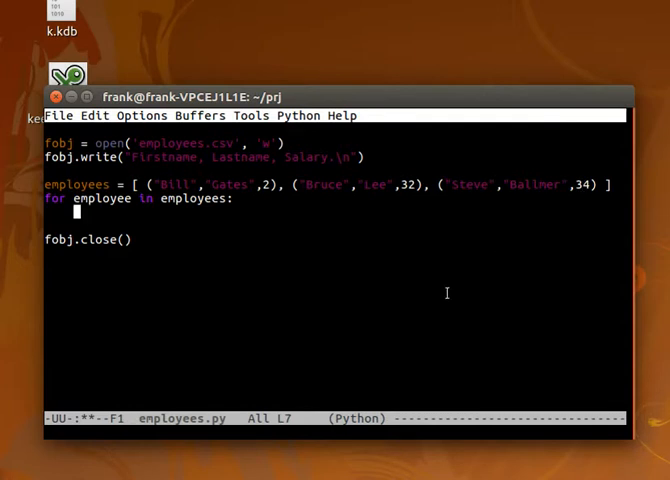
pyautogui.write('first')
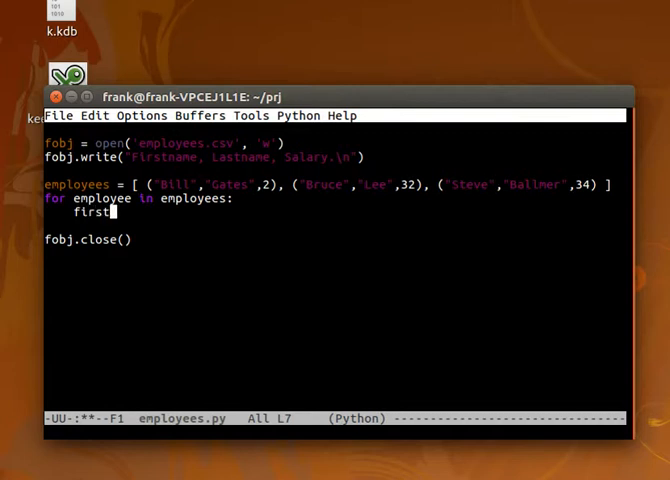
pyautogui.write('= employee[0')
pyautogui.write('last')
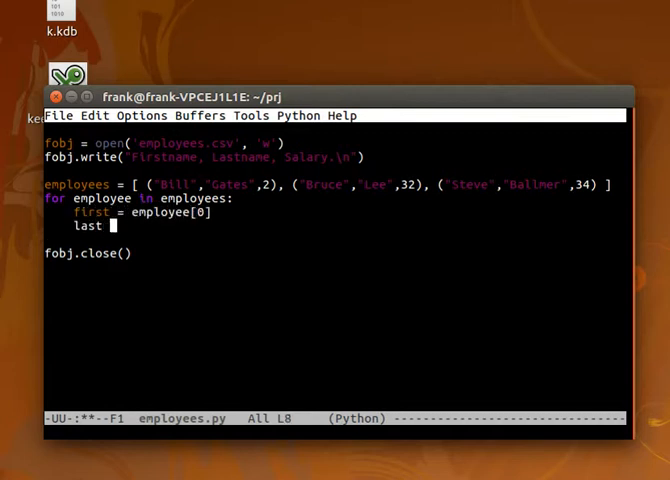
pyautogui.write('= employee[1')
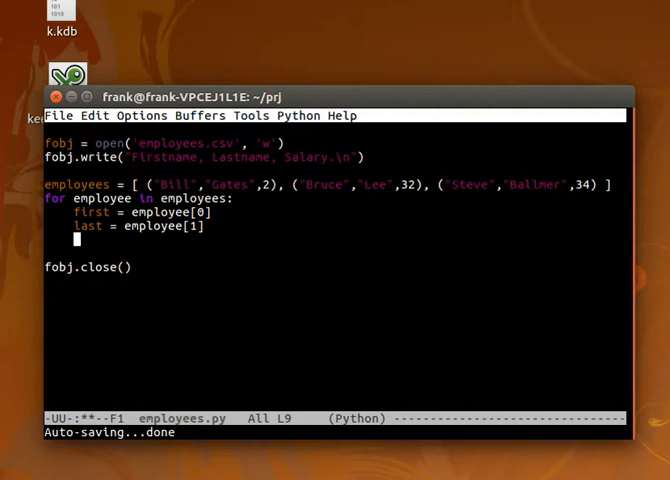
pyautogui.write('age =')
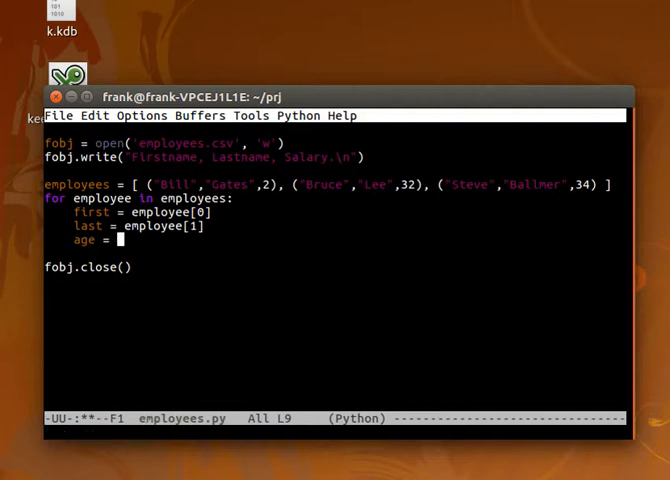
pyautogui.write('employee[2]')
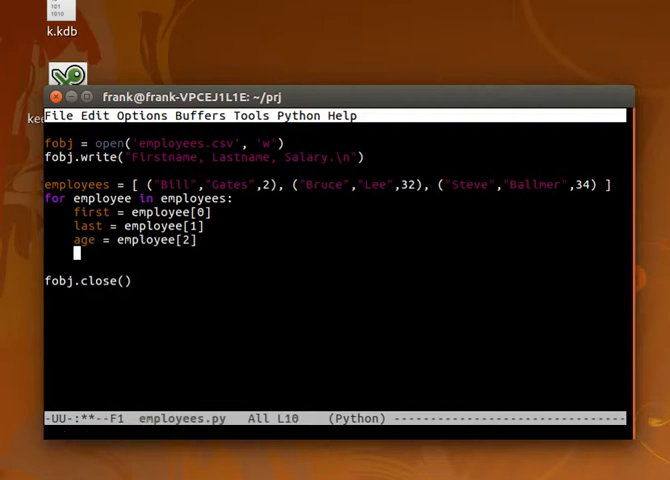
pyautogui.write('str')
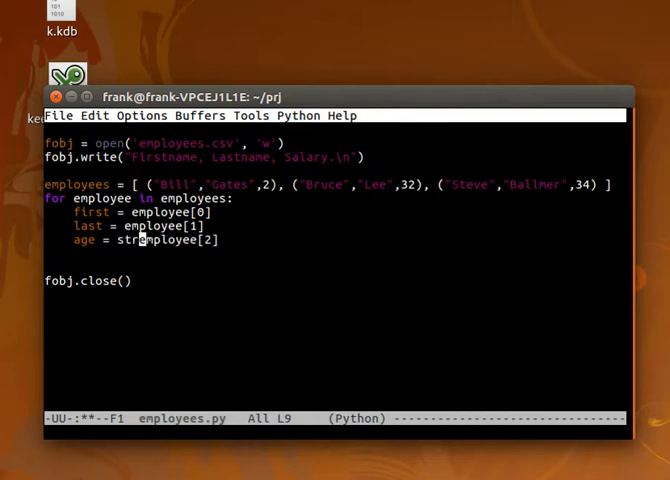
pyautogui.write('(')
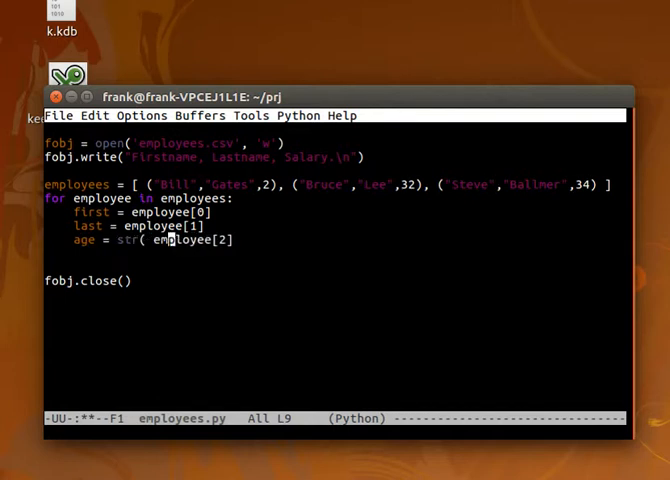
pyautogui.press('Return')
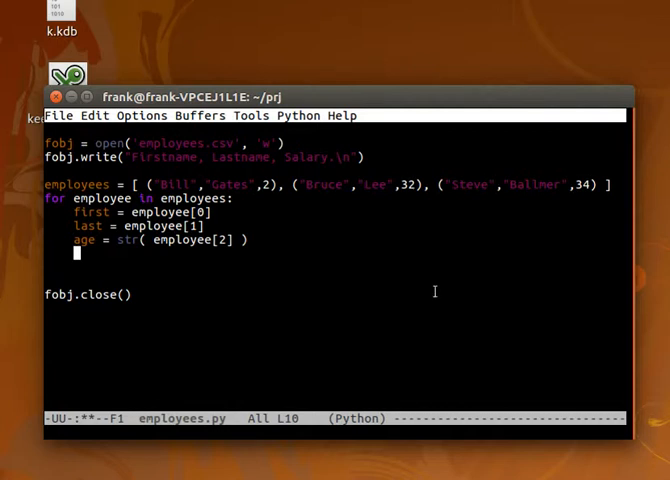
pyautogui.moveTo(104, 260)
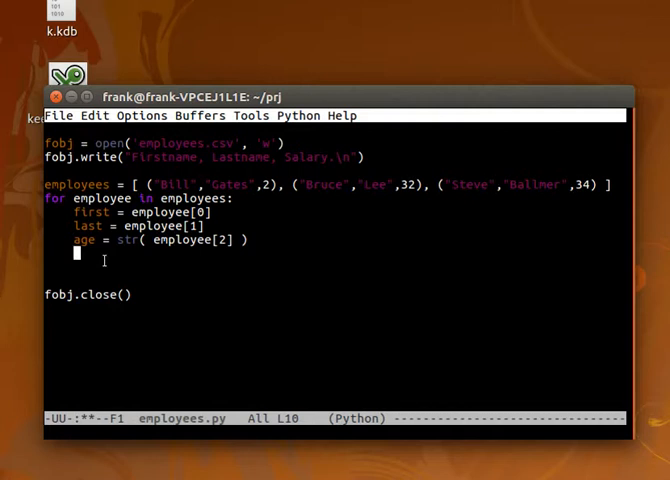
# Add fobj.write(first + "," + last + "," + age + ",\n") to the loop and suspend Emacs
pyautogui.write('fobj.write(')
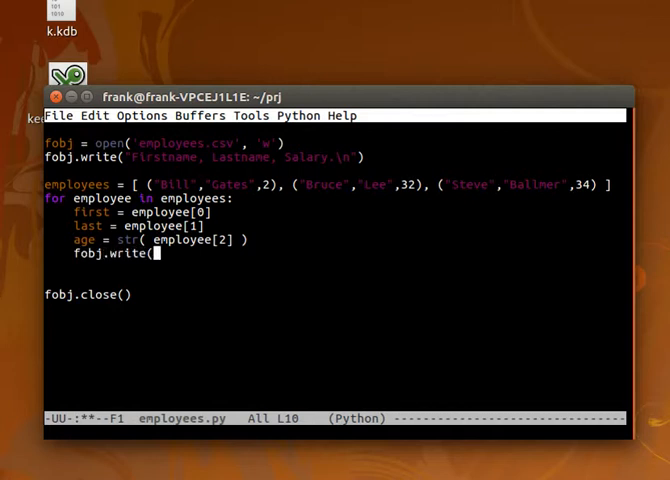
pyautogui.write('first + "," + last + "," + age + ",')
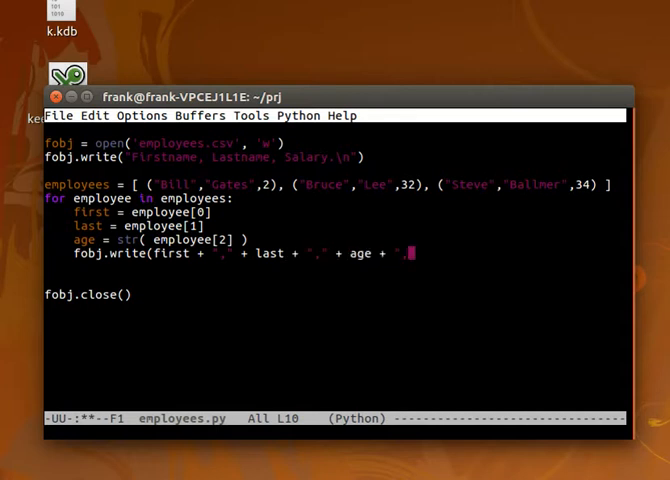
pyautogui.write('\\n")')
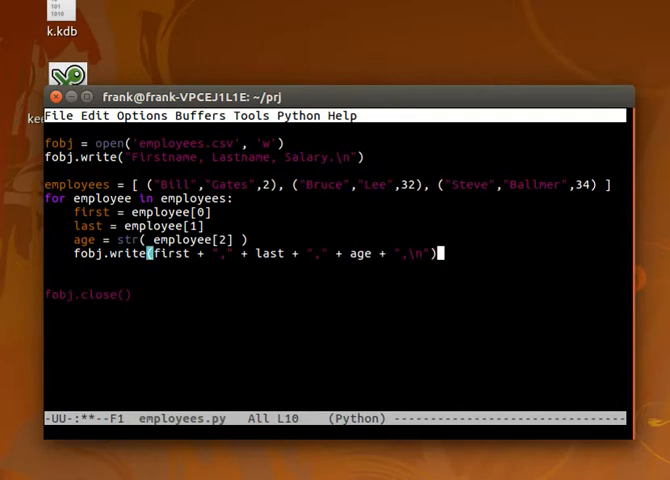
pyautogui.press('ctrl+z')
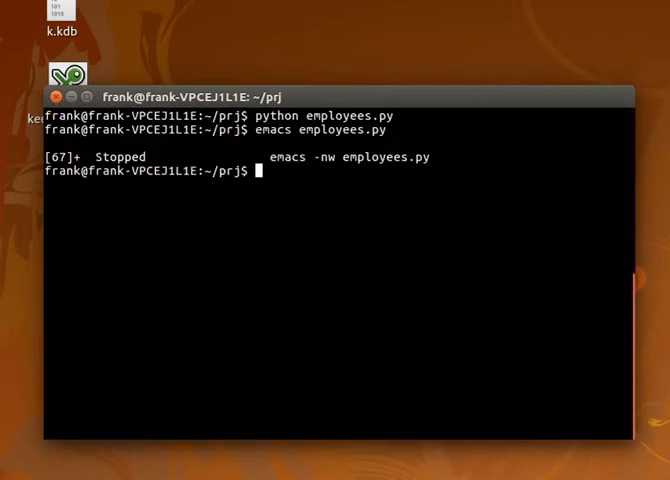
# Run python employees.py and print employees.csv with cat
pyautogui.write('python employees.py')
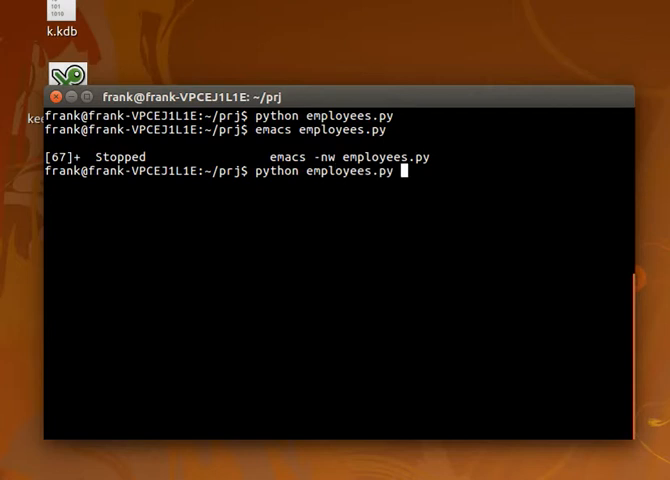
pyautogui.write('cat employees.csv')
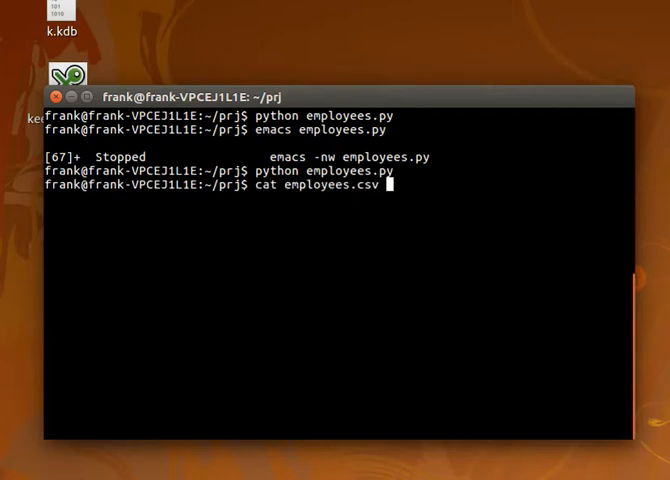
pyautogui.press('Return')
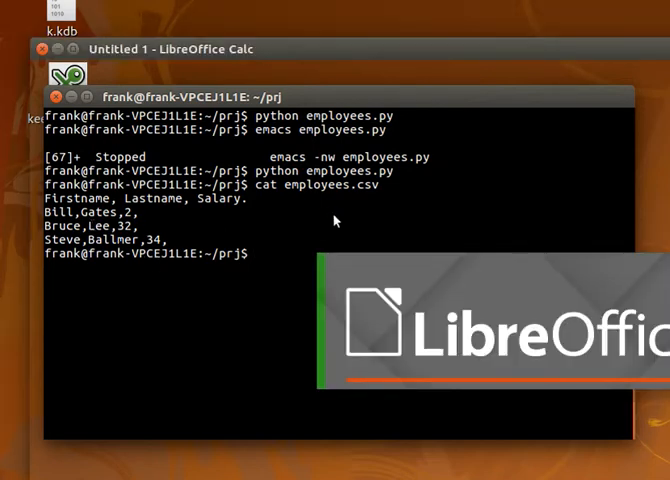
# Open employees.csv from the prj folder via File > Open
pyautogui.click(102, 48)
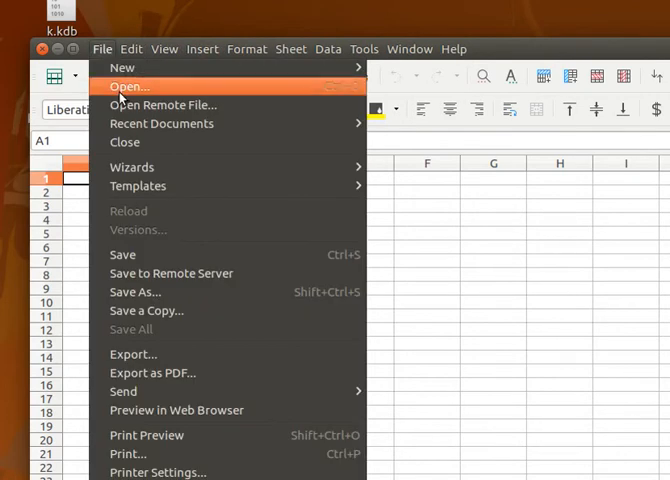
pyautogui.click(128, 86)
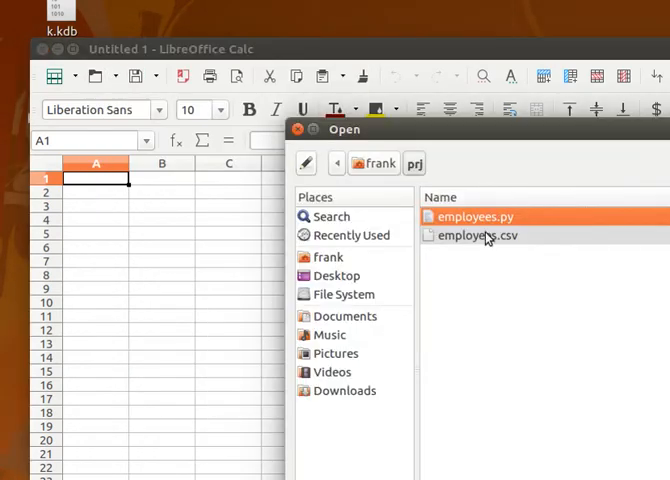
pyautogui.doubleClick(483, 235)
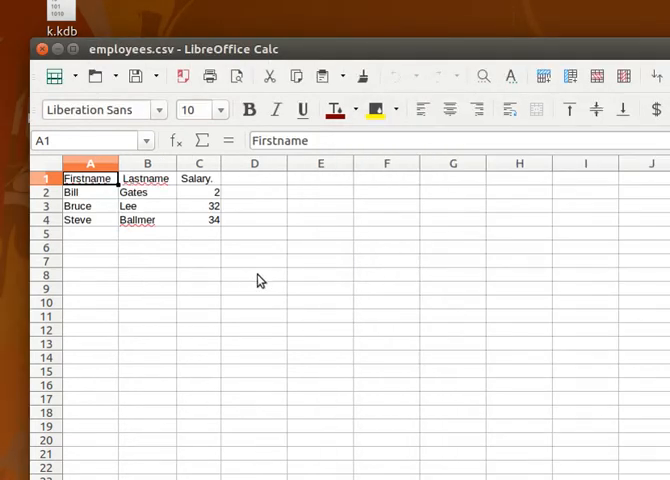
pyautogui.moveTo(185, 249)
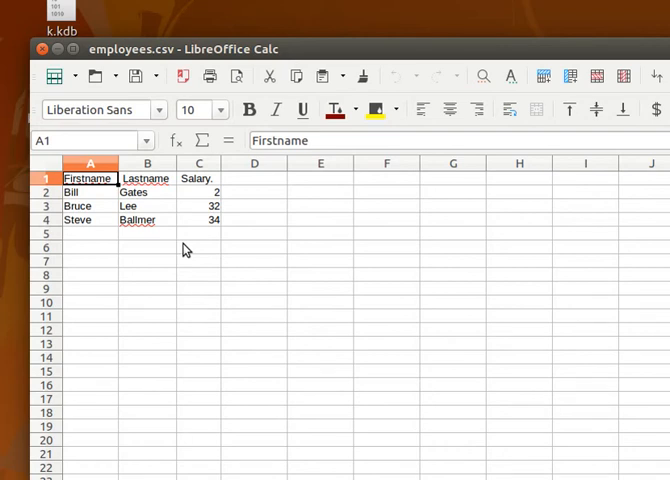
pyautogui.moveTo(208, 99)
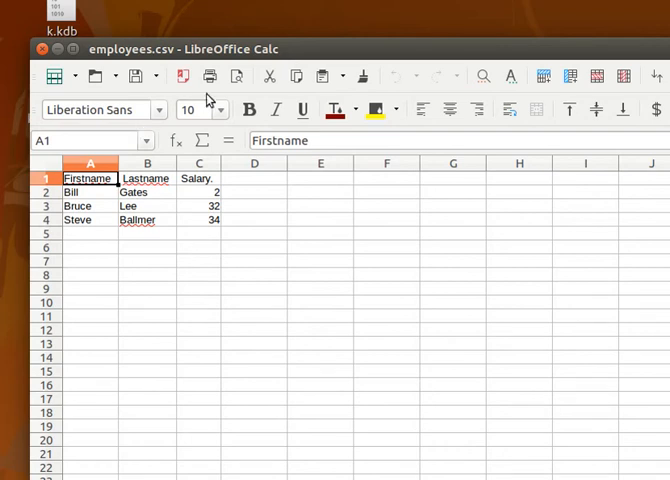